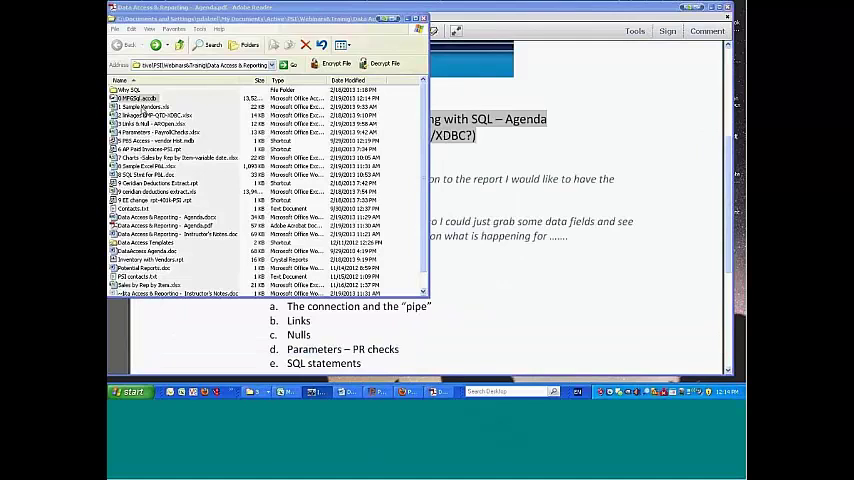
Open the vendor workbook in Excel showing the PBS vendor records table
{"action": "left_click", "coordinate": [144, 108]}
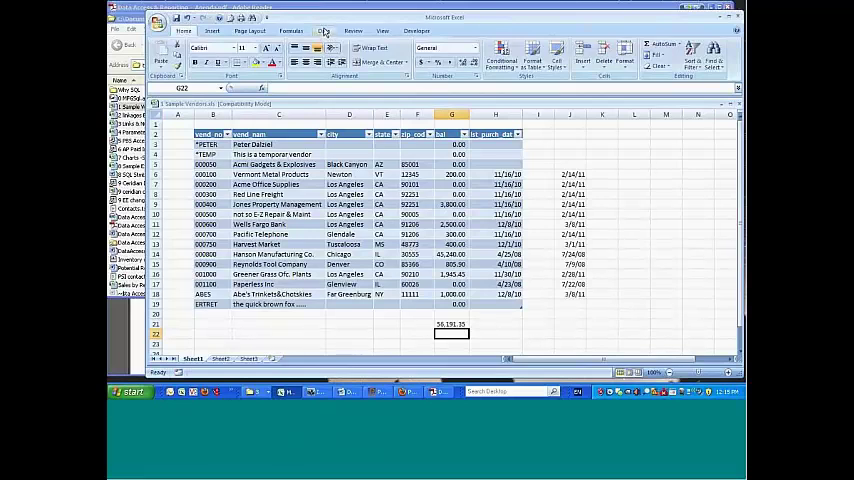
Show the Data ribbon commands for external data connections
{"action": "left_click", "coordinate": [324, 32]}
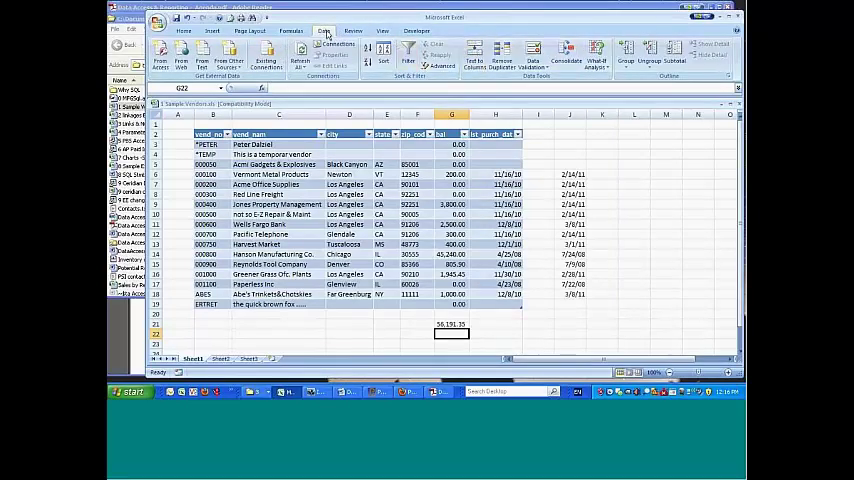
{"action": "mouse_move", "coordinate": [338, 50]}
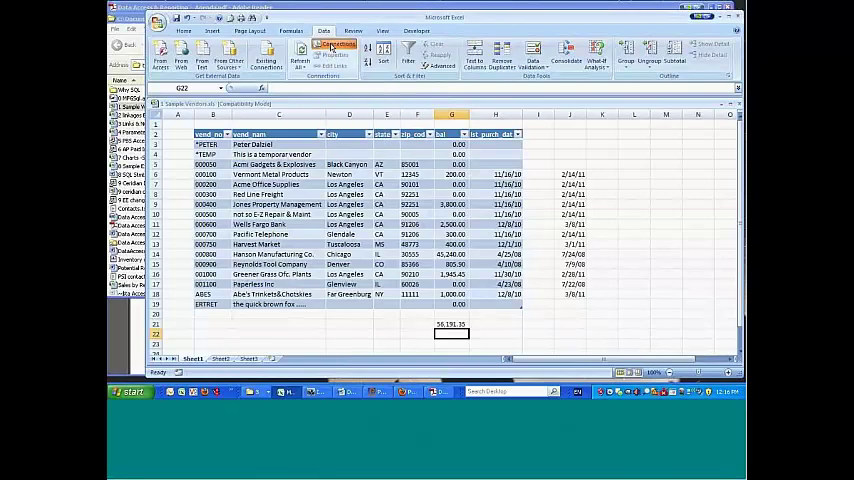
Show the PBS query connection's Definition with its connection string and SQL command text
{"action": "left_click", "coordinate": [322, 52]}
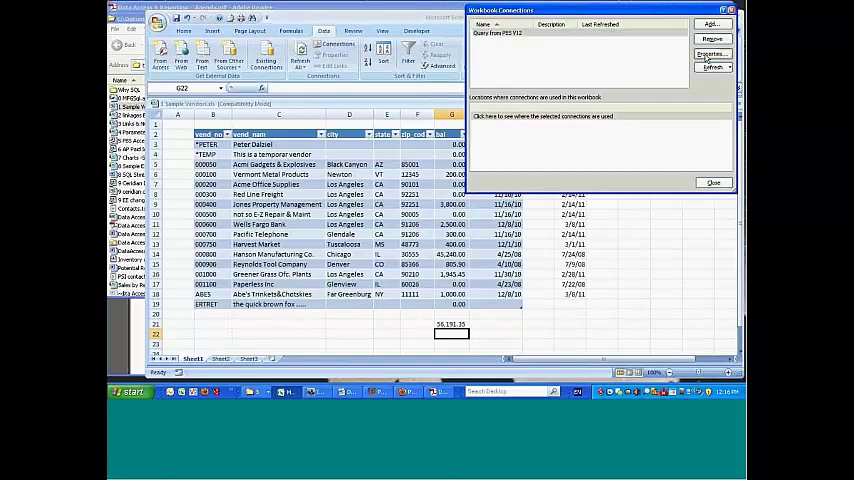
{"action": "left_click", "coordinate": [712, 54]}
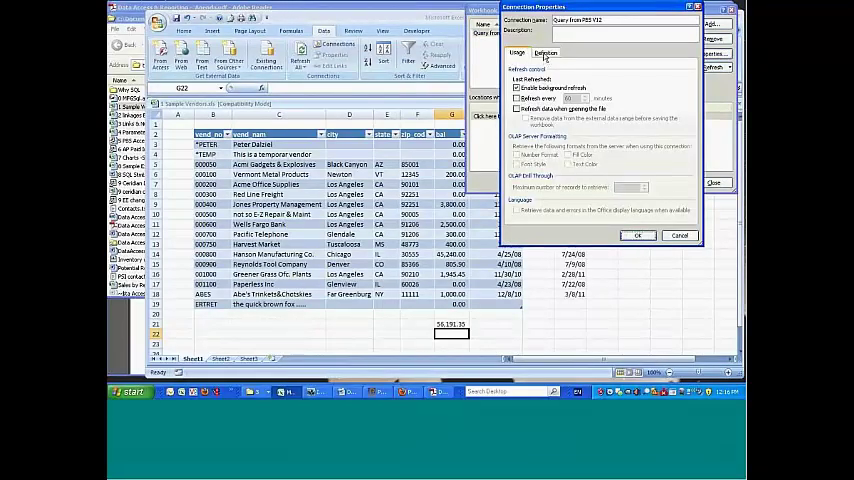
{"action": "left_click", "coordinate": [548, 52]}
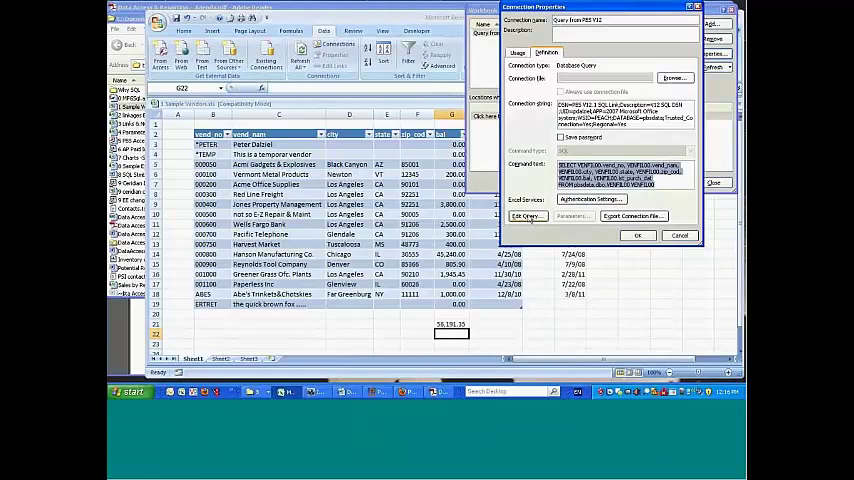
Edit the vendor query and step through Choose Columns and Filter Data to the Finish page
{"action": "left_click", "coordinate": [528, 216]}
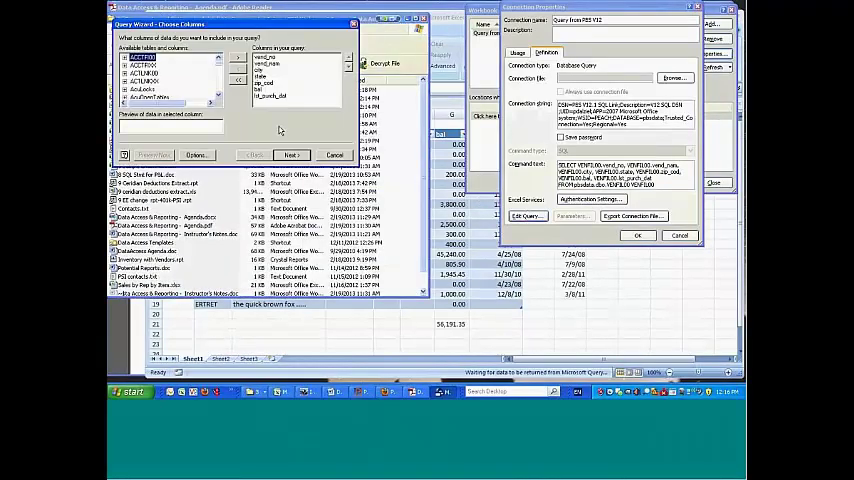
{"action": "left_click", "coordinate": [290, 156]}
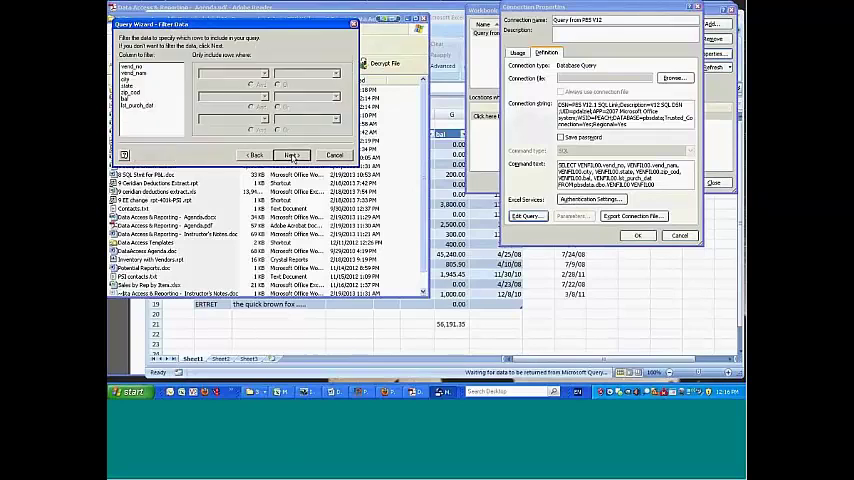
{"action": "left_click", "coordinate": [290, 156]}
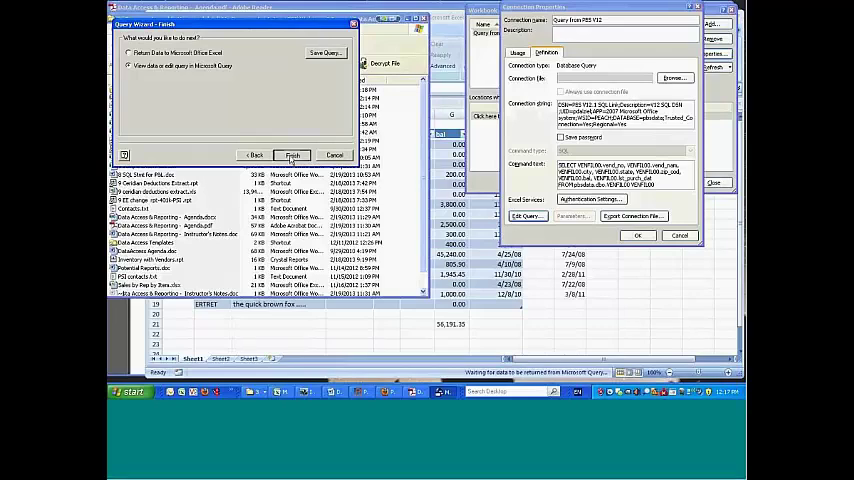
Finish the wizard by viewing the vendor query in Microsoft Query
{"action": "left_click", "coordinate": [292, 156]}
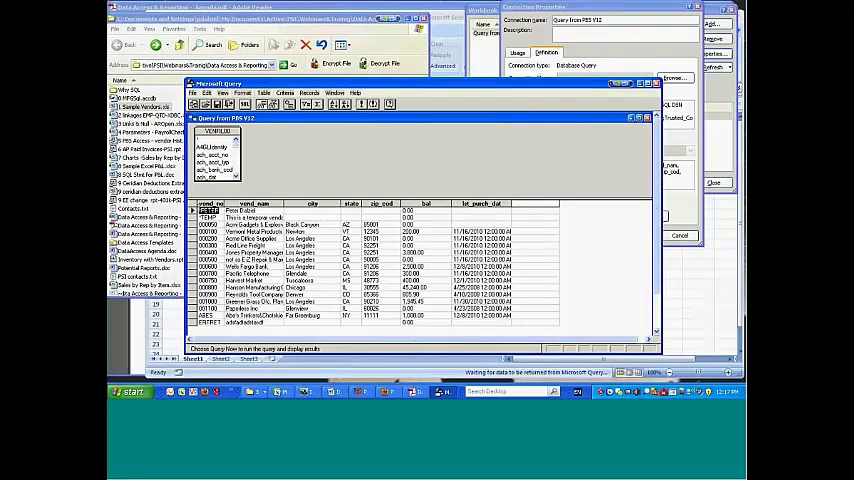
{"action": "mouse_move", "coordinate": [500, 212]}
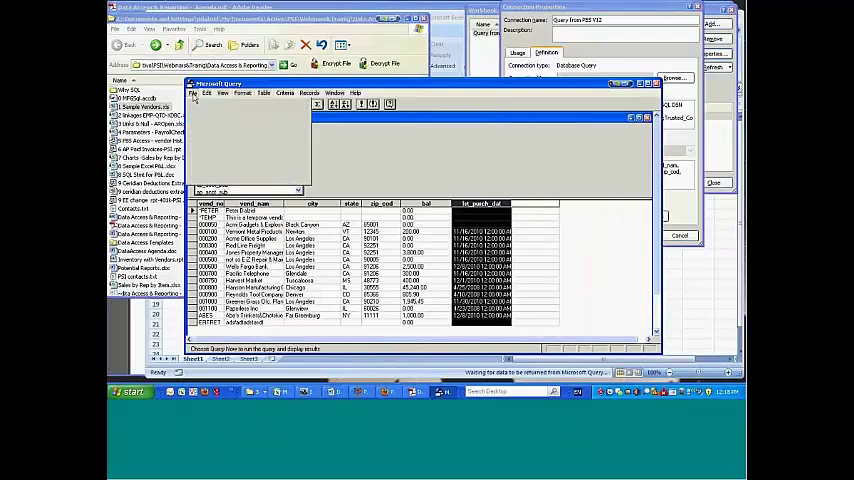
Return the query data to Excel, bringing up the Compatibility Checker report
{"action": "left_click", "coordinate": [194, 92]}
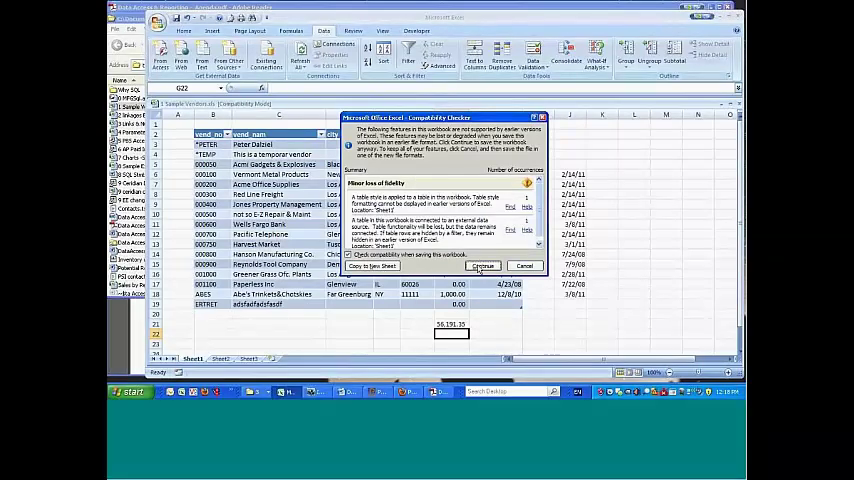
Continue past the compatibility report and close the Workbook Connections list
{"action": "left_click", "coordinate": [482, 264]}
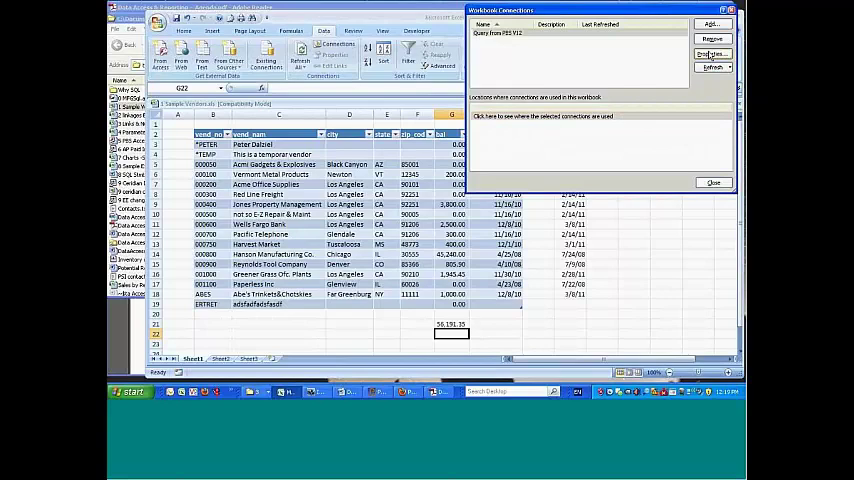
{"action": "left_click", "coordinate": [712, 54]}
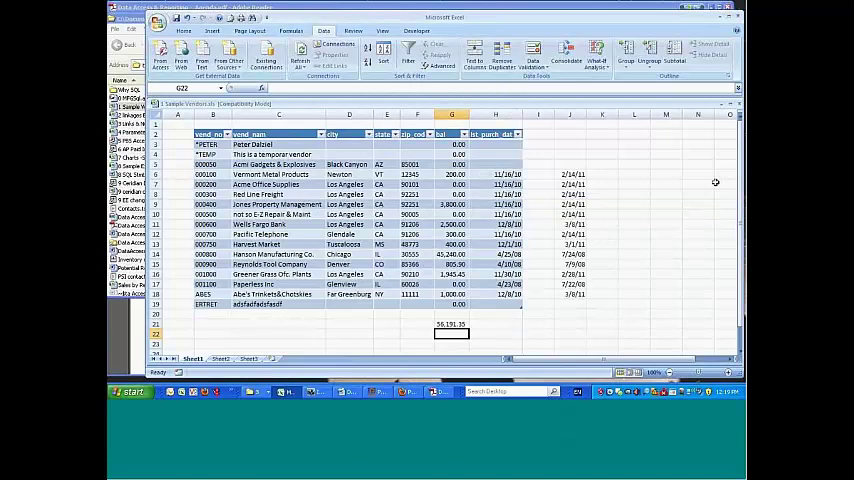
{"action": "mouse_move", "coordinate": [300, 52]}
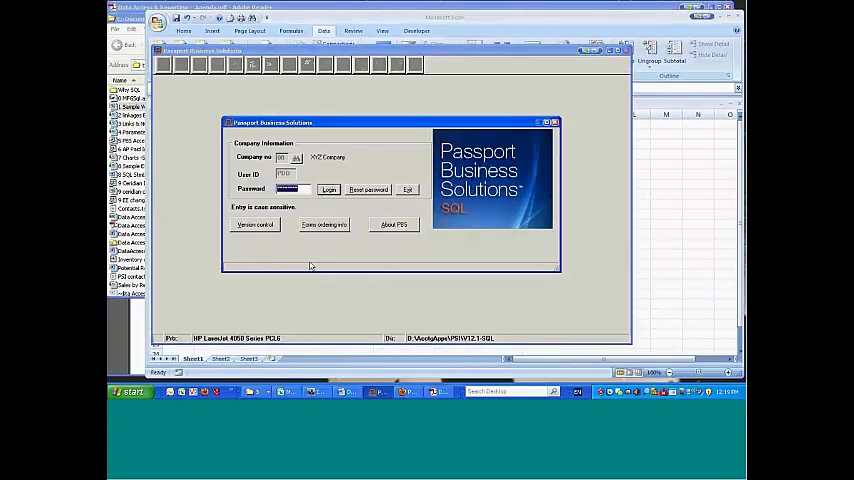
Log in to the PBS company and rename a vendor to the 'quick brown fox' phrase
{"action": "left_click", "coordinate": [328, 188]}
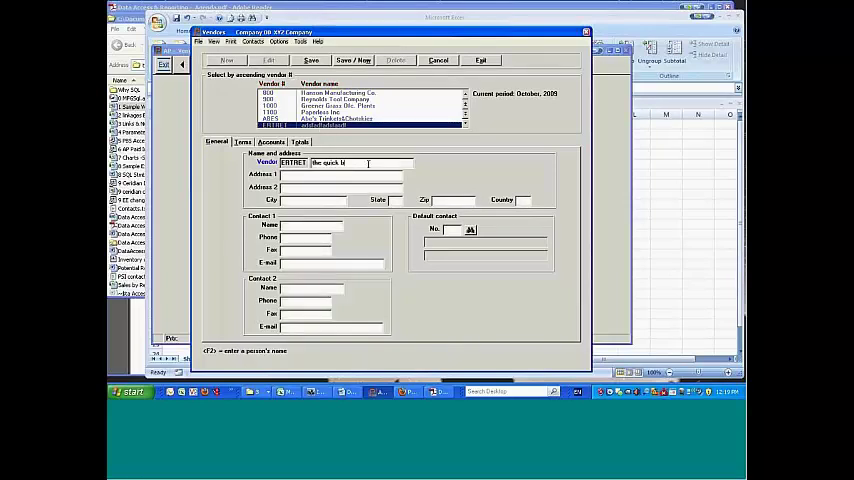
{"action": "type", "text": "brown fo"}
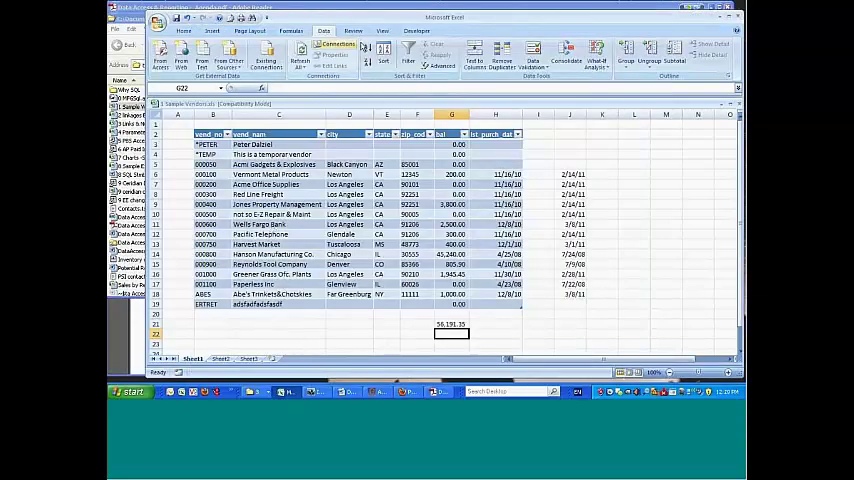
{"action": "mouse_move", "coordinate": [300, 56]}
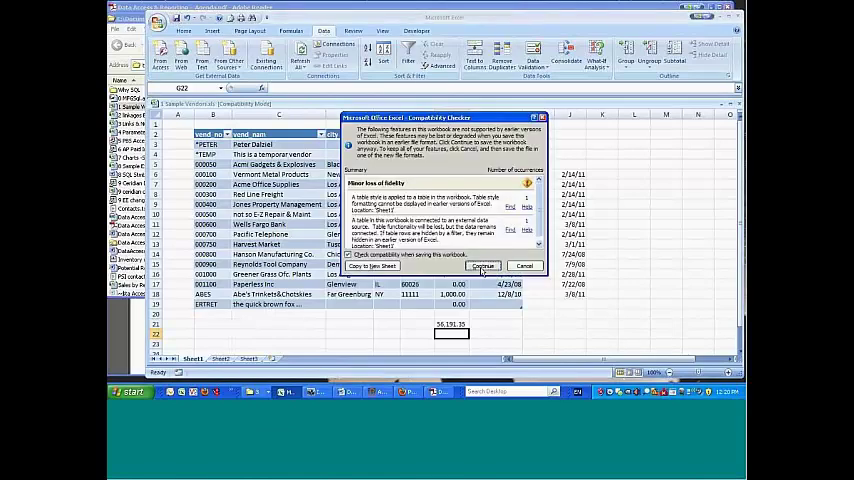
Continue saving the workbook in earlier-version format despite compatibility warnings
{"action": "left_click", "coordinate": [482, 266]}
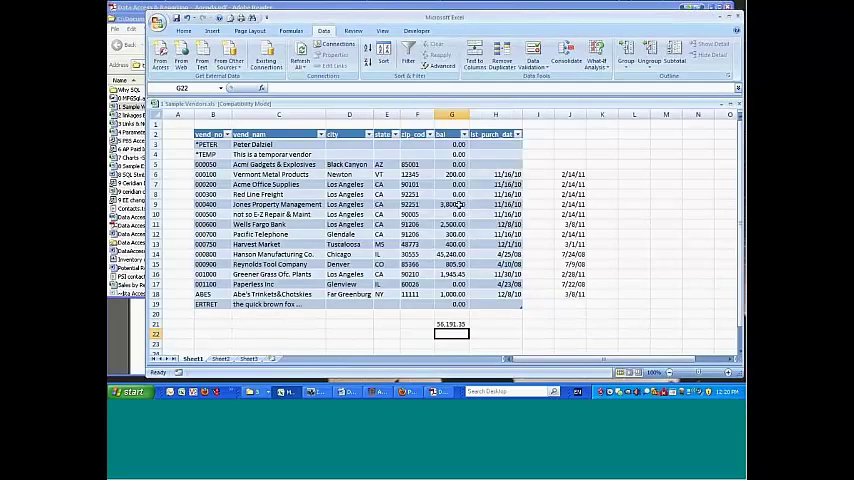
{"action": "mouse_move", "coordinate": [300, 54]}
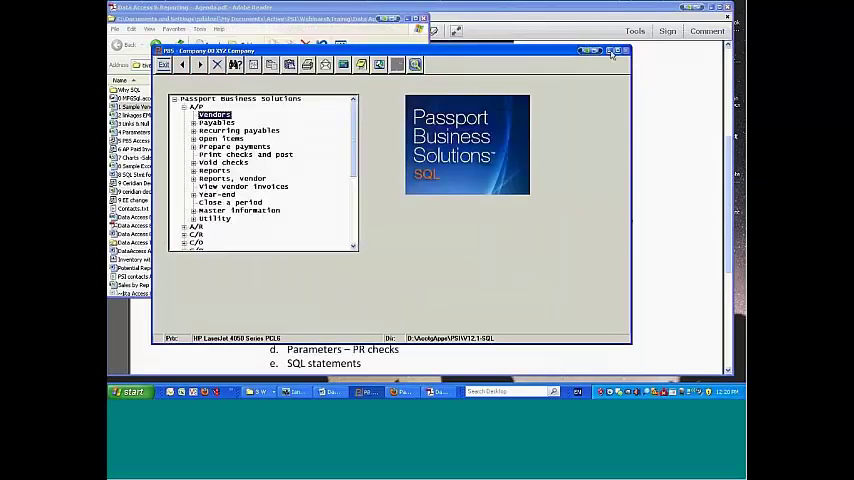
Browse to the Program Files folder holding the PBS installation
{"action": "left_click", "coordinate": [612, 52]}
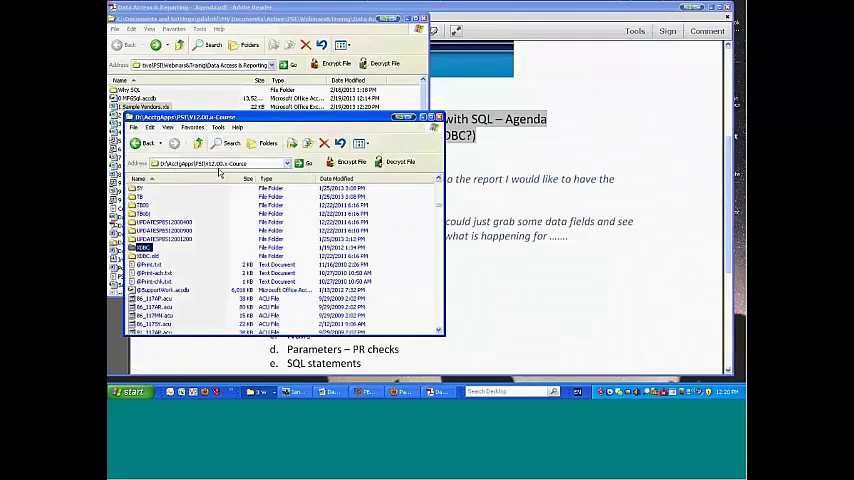
{"action": "mouse_move", "coordinate": [144, 250]}
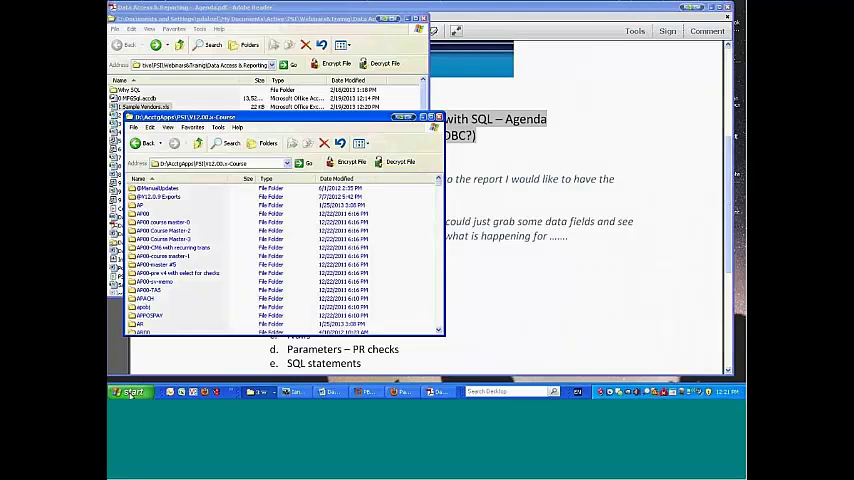
{"action": "left_click", "coordinate": [130, 392]}
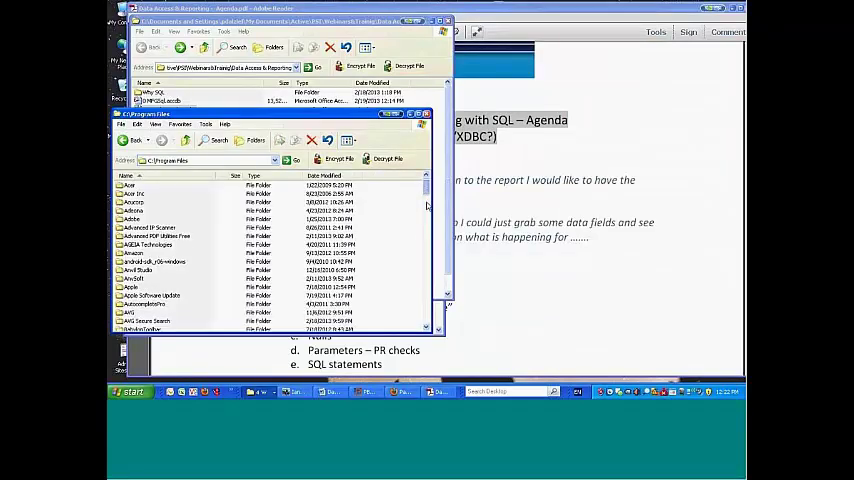
Browse into the Microsoft SQL Server data folder and select one of its database files
{"action": "scroll", "scroll_direction": "down", "scroll_amount": 3}
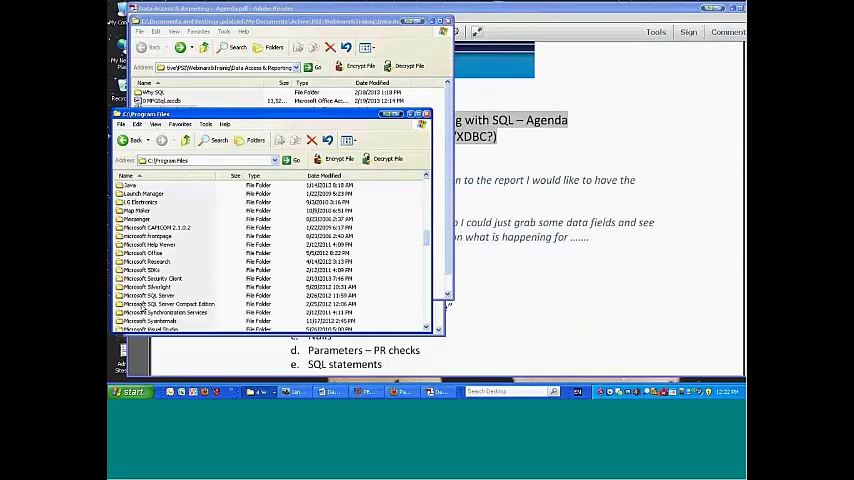
{"action": "left_click", "coordinate": [156, 296]}
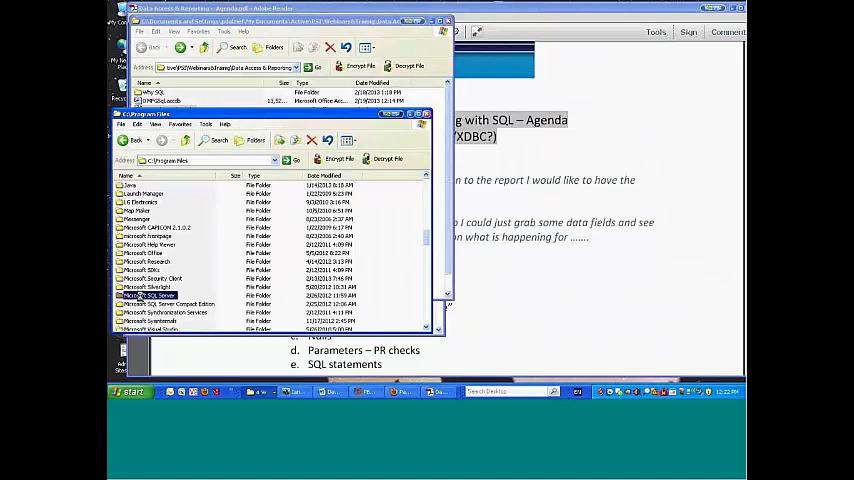
{"action": "double_click", "coordinate": [150, 296]}
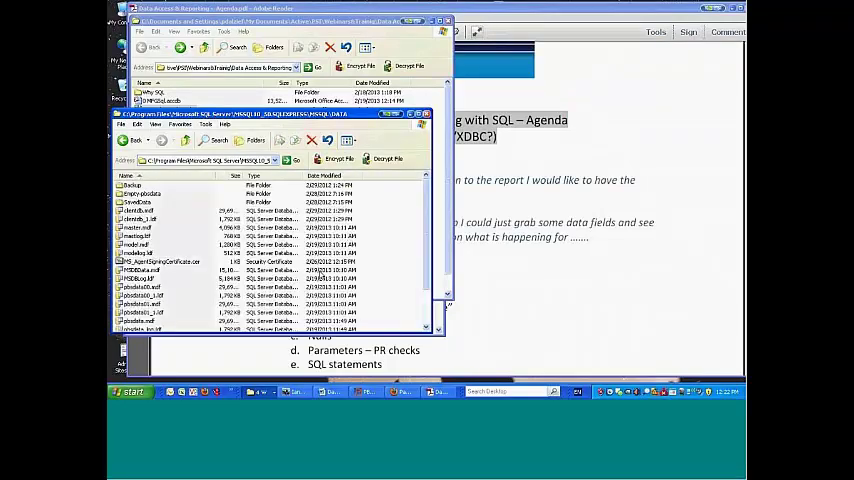
{"action": "left_click", "coordinate": [144, 270]}
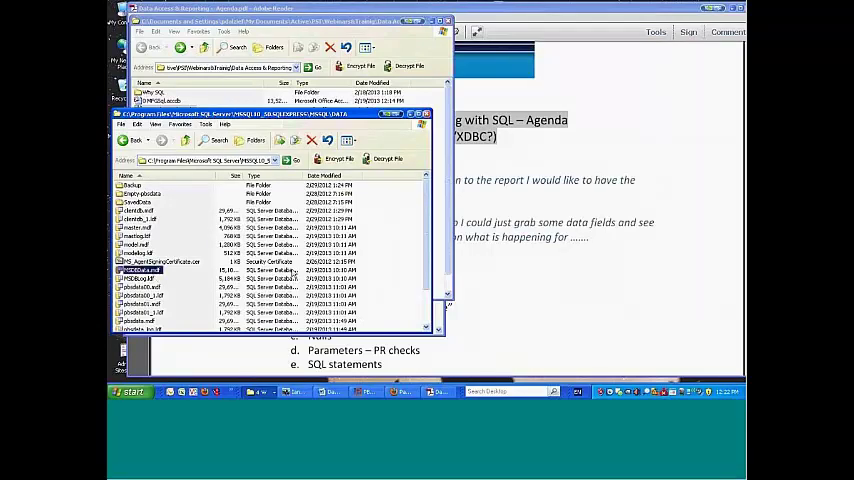
{"action": "mouse_move", "coordinate": [318, 276]}
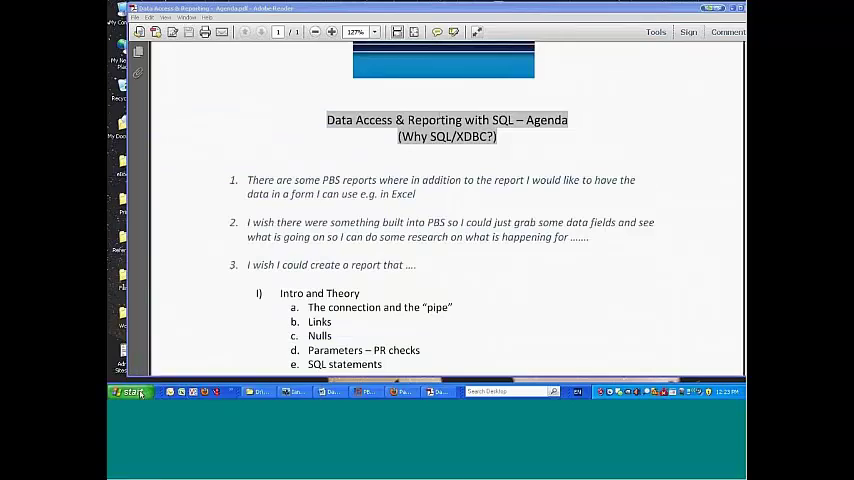
Reach the Control Panel from the Start menu's Settings list
{"action": "left_click", "coordinate": [128, 392]}
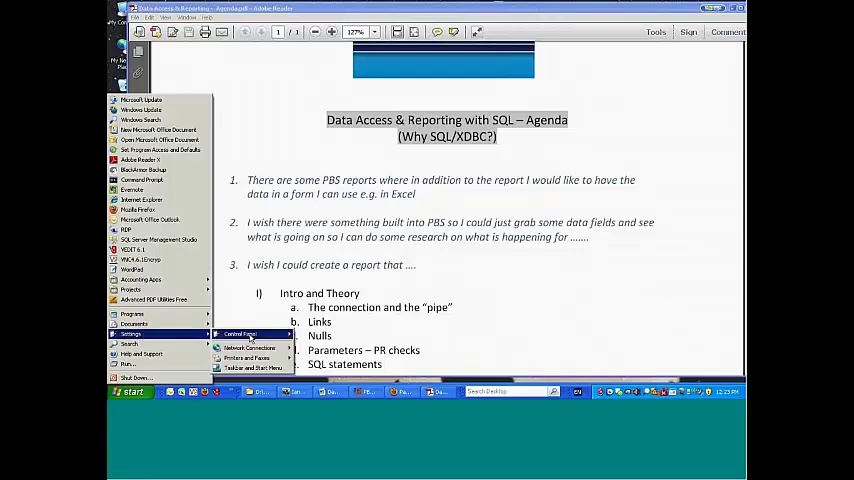
{"action": "left_click", "coordinate": [238, 332]}
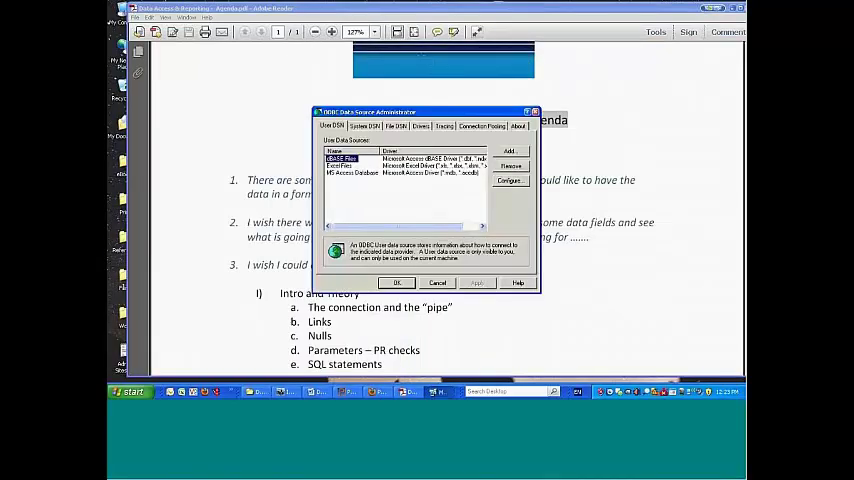
Show the System DSN list and configure a PBS data source
{"action": "left_click", "coordinate": [364, 126]}
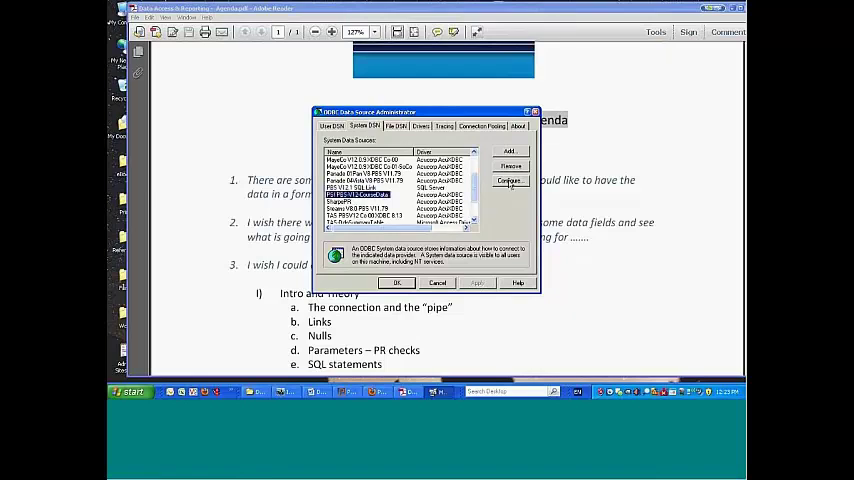
{"action": "left_click", "coordinate": [508, 180]}
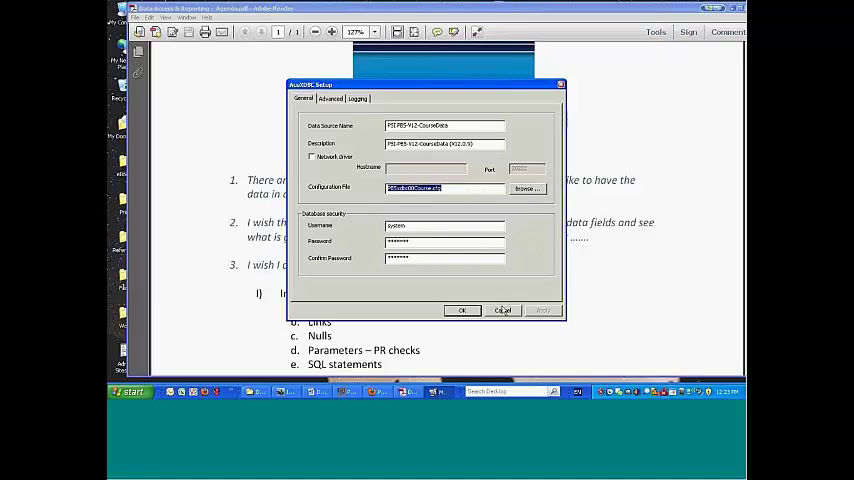
View the PBS data source's advanced fetch buffer, page count and cursor limits
{"action": "left_click", "coordinate": [330, 98]}
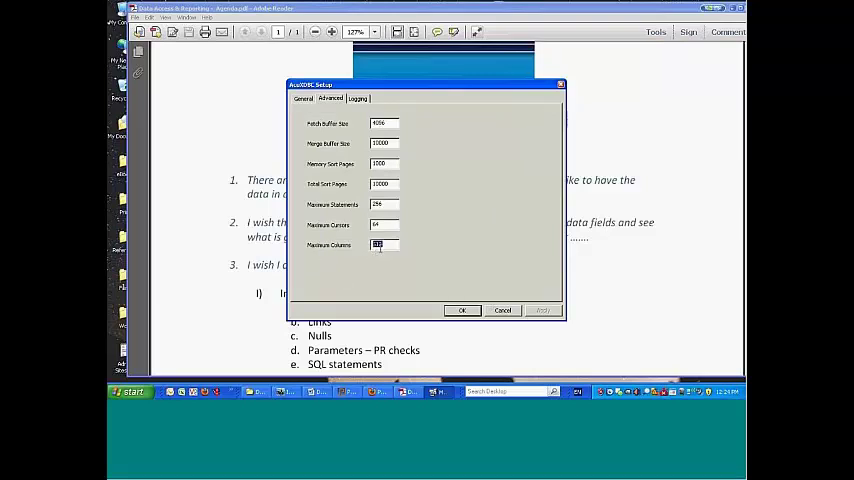
{"action": "mouse_move", "coordinate": [384, 244]}
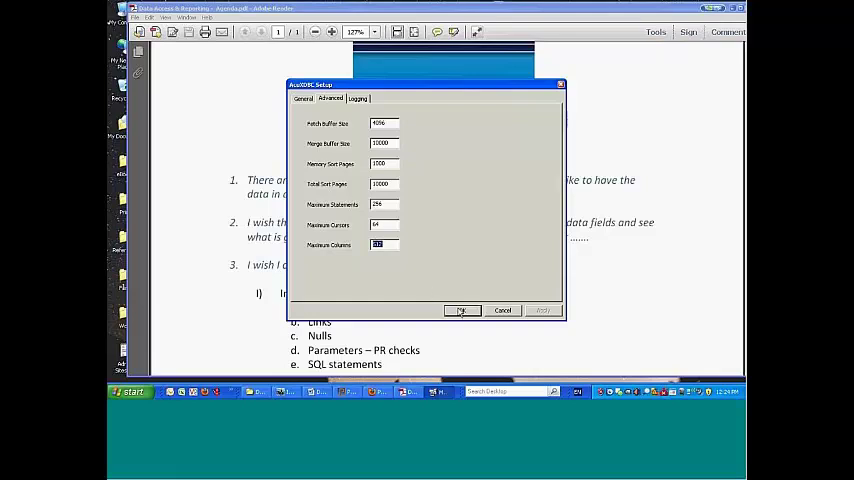
Close the PBS setup and step through a SQL Server DSN's wizard pages to its authentication settings
{"action": "left_click", "coordinate": [304, 98]}
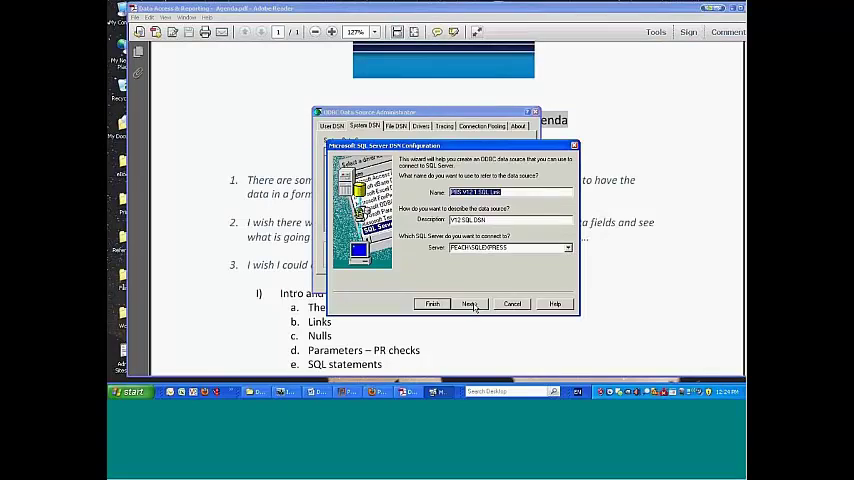
{"action": "left_click", "coordinate": [470, 304]}
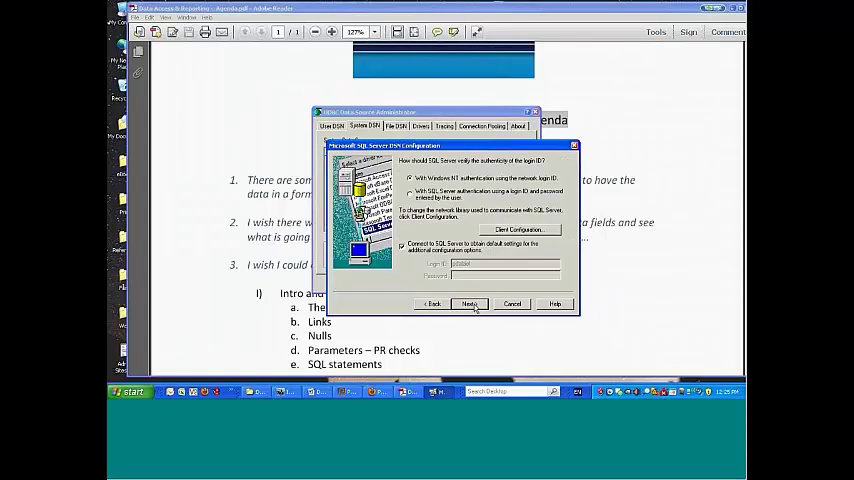
{"action": "left_click", "coordinate": [470, 304]}
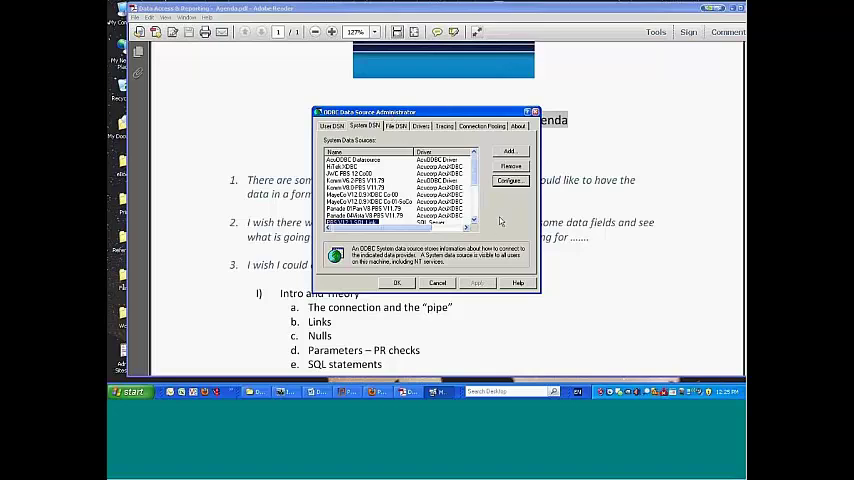
{"action": "mouse_move", "coordinate": [390, 290]}
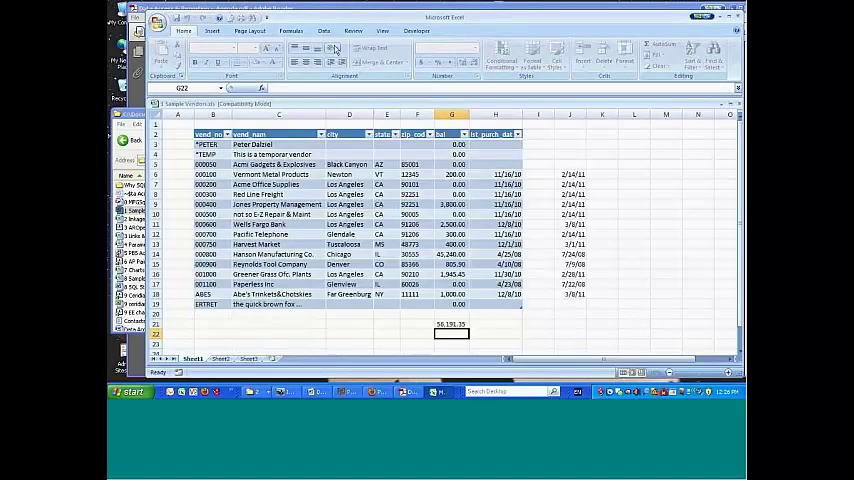
Show the PBS query connection's properties with its connection string and SQL command text
{"action": "left_click", "coordinate": [324, 32]}
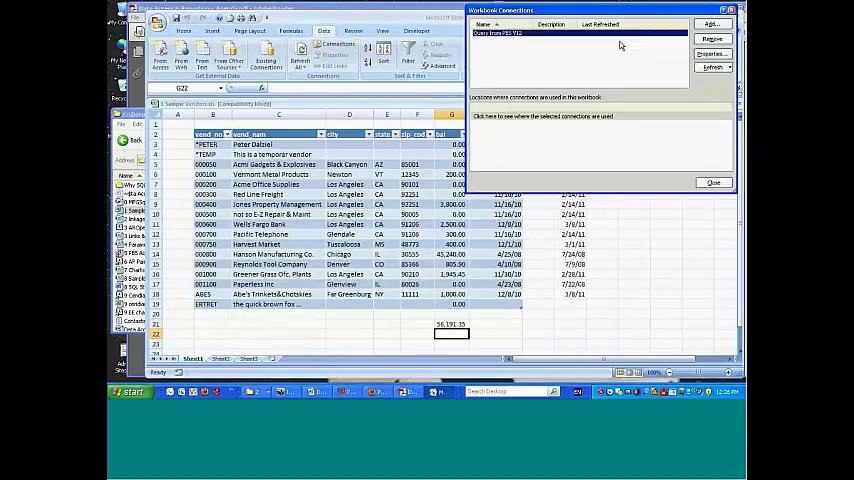
{"action": "left_click", "coordinate": [712, 52]}
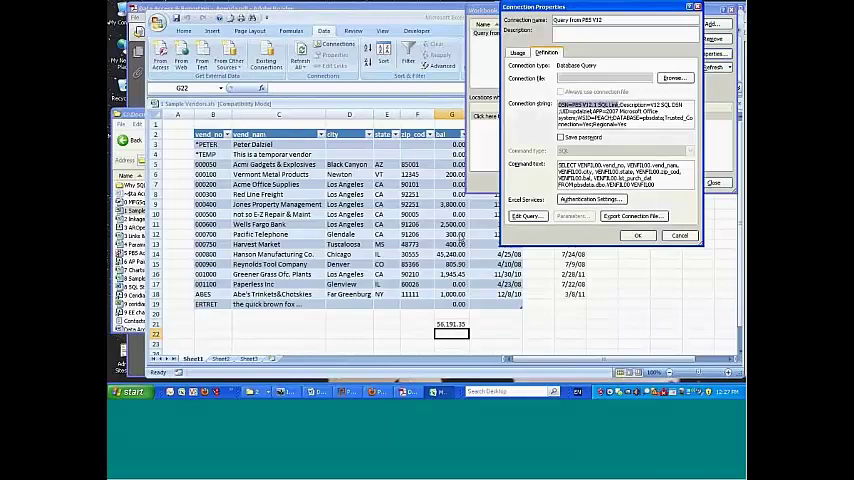
{"action": "mouse_move", "coordinate": [482, 242]}
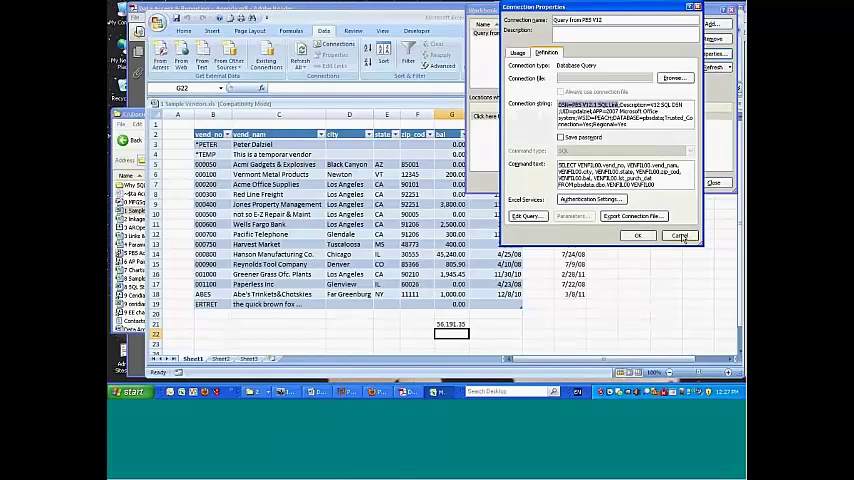
Cancel the connection properties and close the Workbook Connections list
{"action": "left_click", "coordinate": [636, 236]}
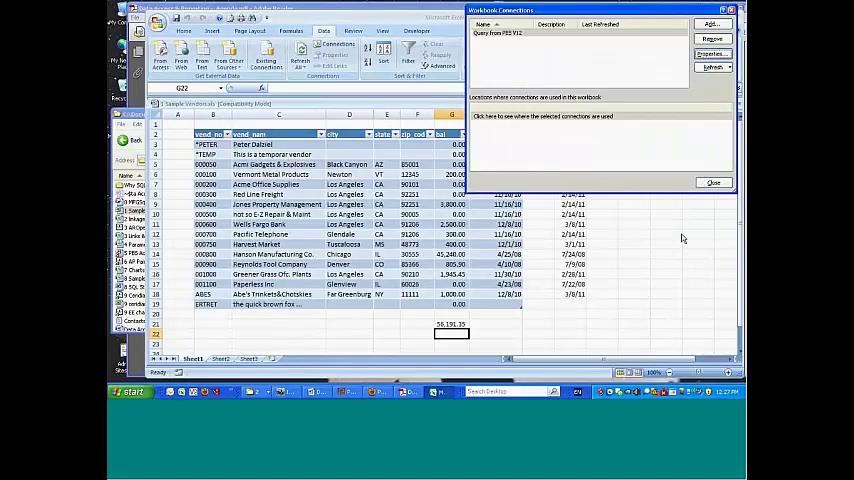
{"action": "left_click", "coordinate": [712, 184]}
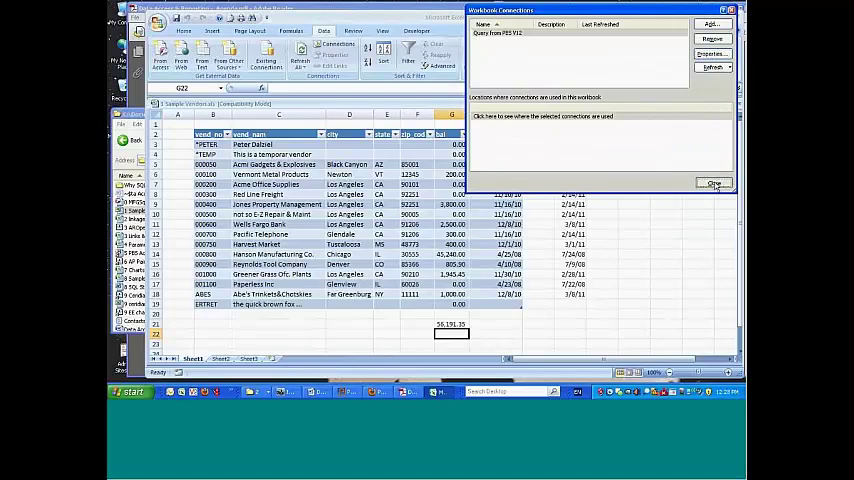